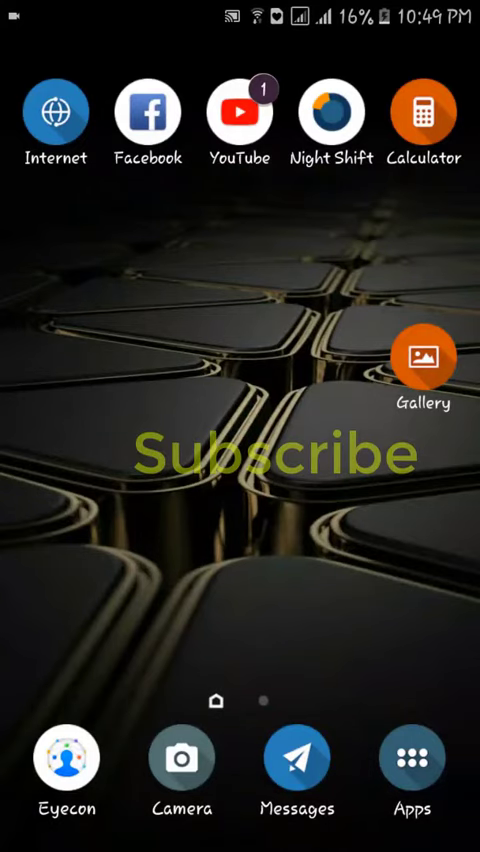
- Launch the Play Store from the home screen to search for 'interner speed meter'
left_click(413, 760)
type("interner speed meter")
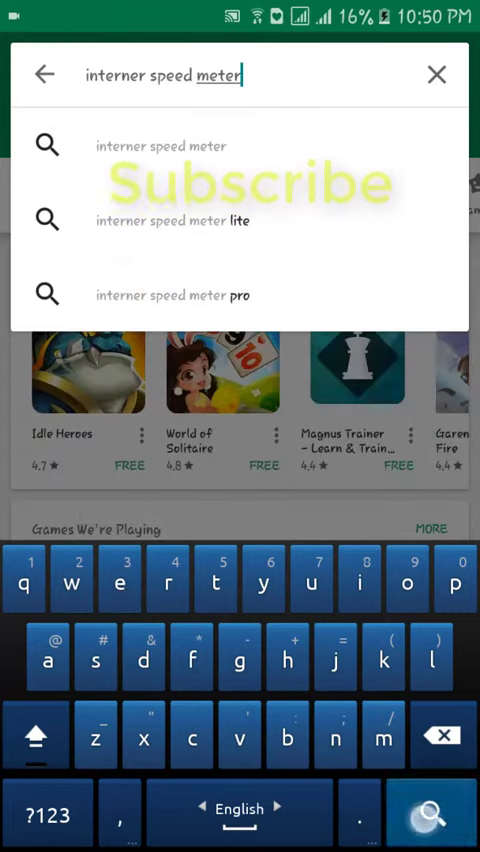
- Run the speed meter search and scroll down to Internet Speed Meter -Smart
left_click(438, 814)
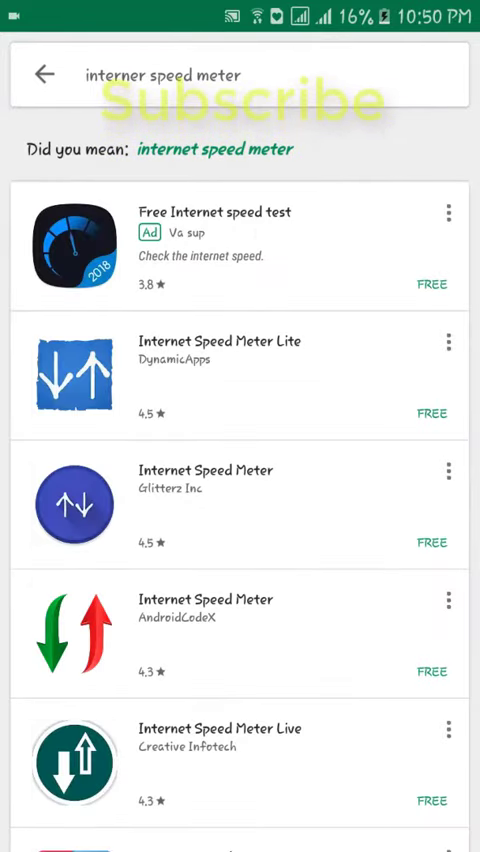
scroll("down", 3)
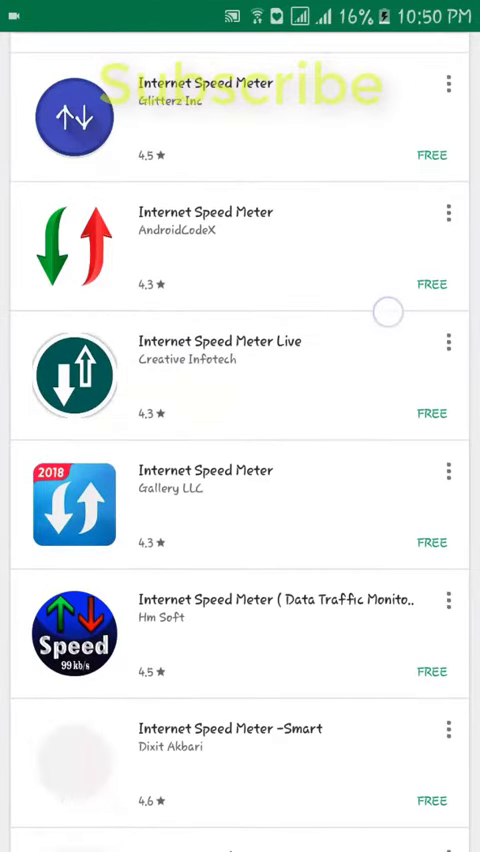
scroll("down", 3)
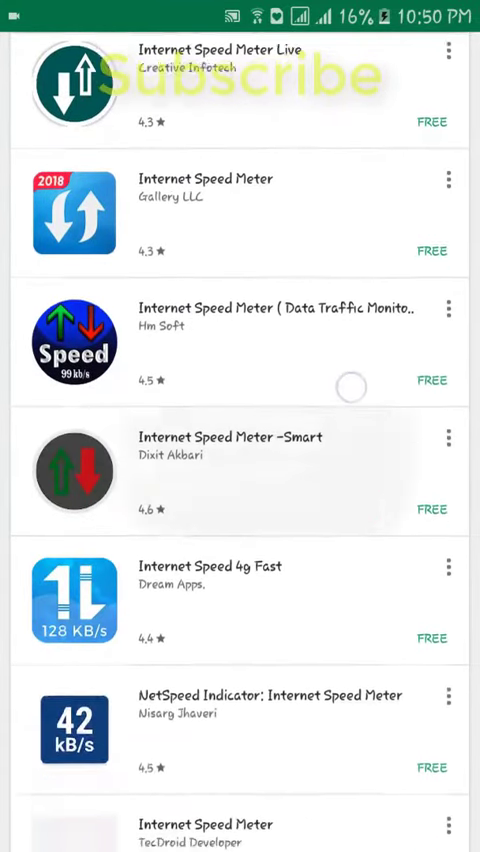
scroll("down", 3)
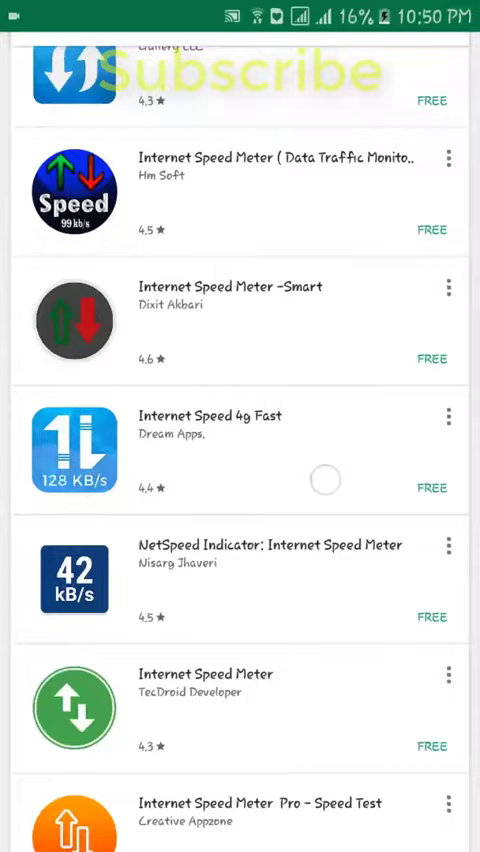
scroll("down", 3)
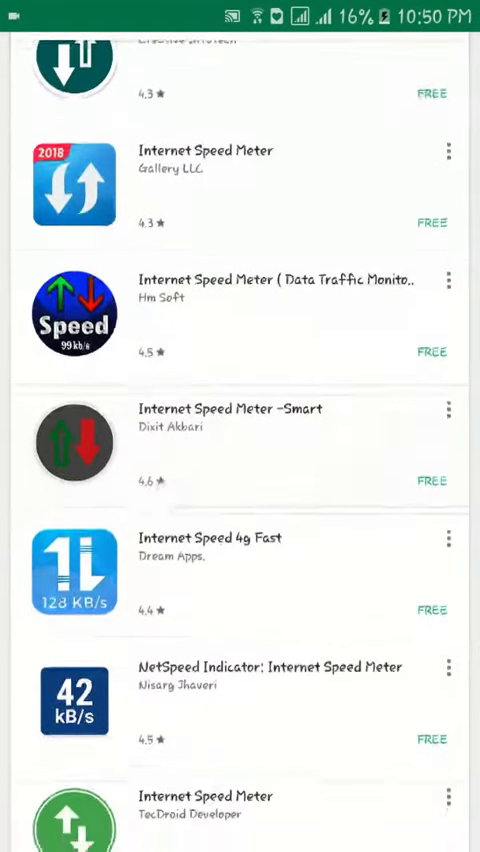
scroll("down", 3)
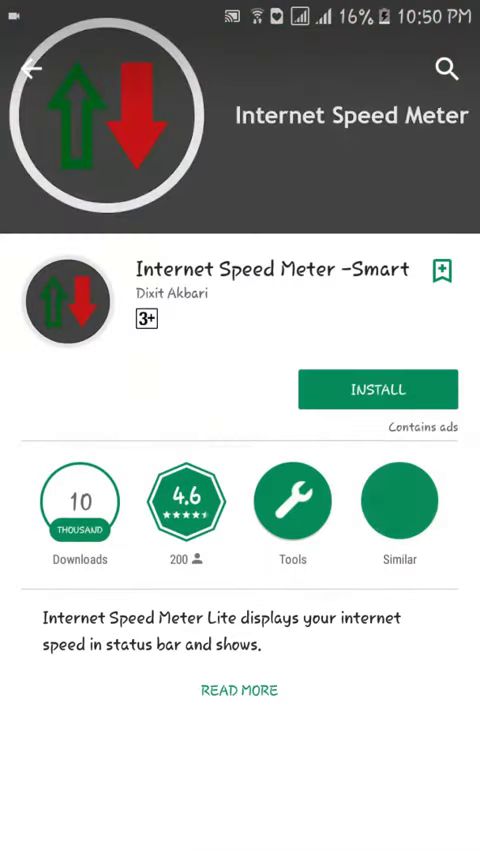
- Scroll through the Internet Speed Meter -Smart description and swipe its screenshots
scroll("down", 3)
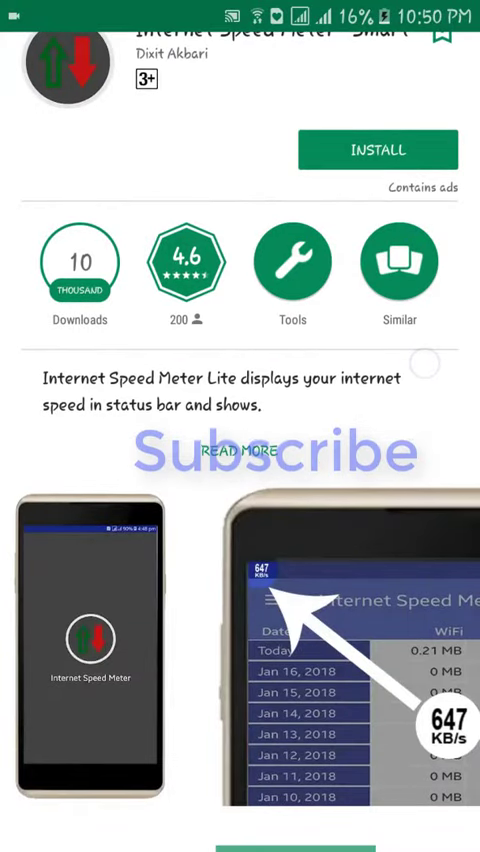
scroll("left", 3)
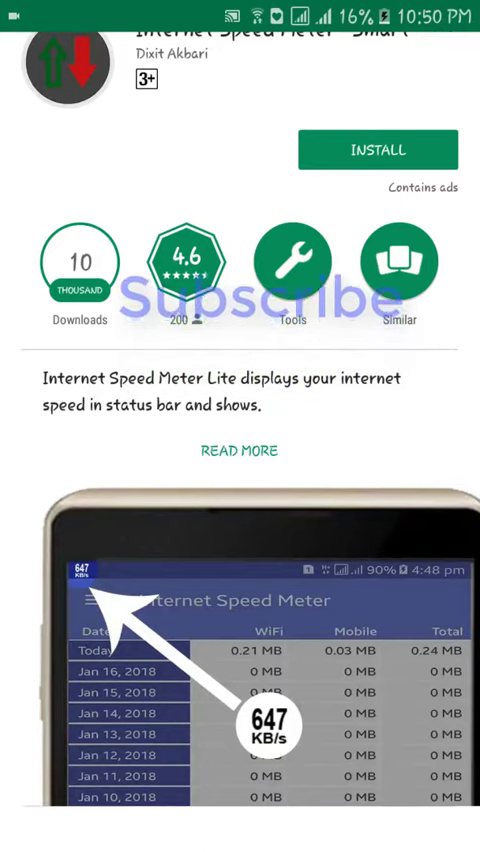
- Install Internet Speed Meter -Smart and wait for the download to finish
left_click(378, 150)
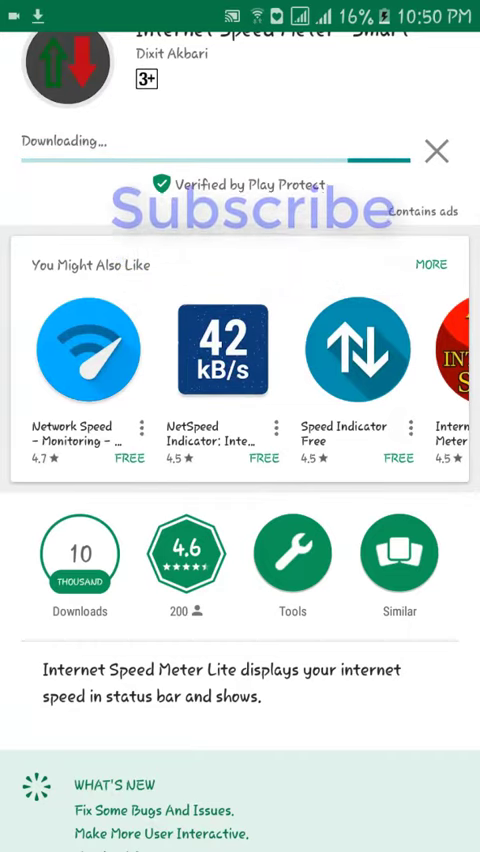
scroll("down", 3)
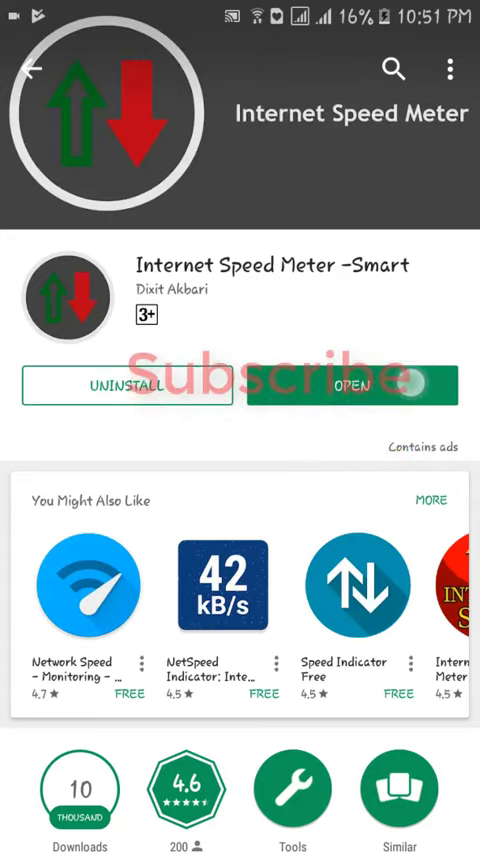
- Open Internet Speed Meter to its data usage table and open the side menu
left_click(352, 385)
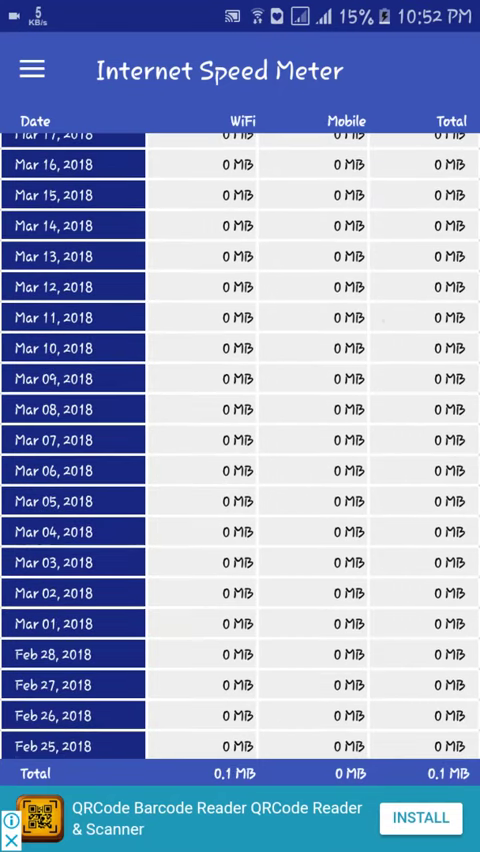
left_click(33, 71)
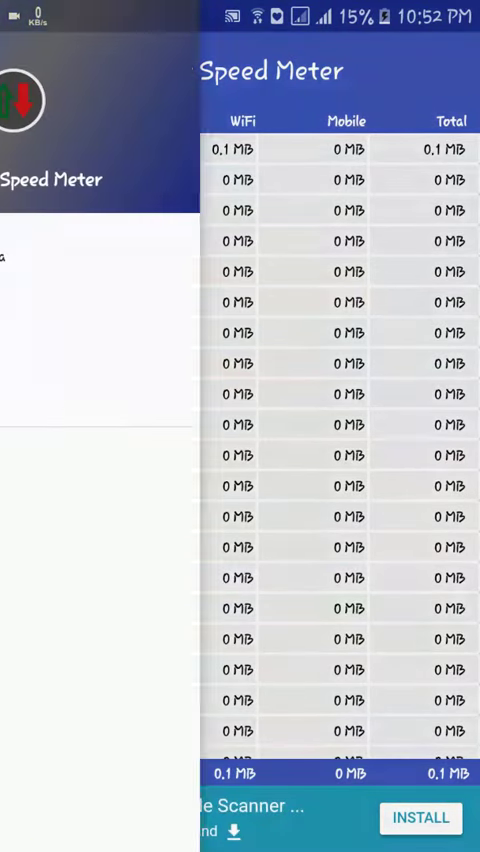